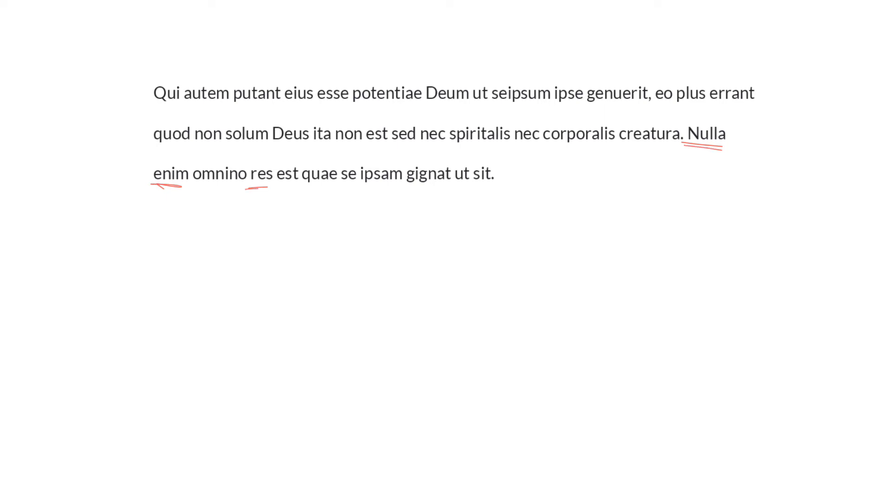
Draw red freehand underlines beneath omnino, est quae, se ipsam gignat, and ut sit.
left_click_drag(193, 189, 239, 188)
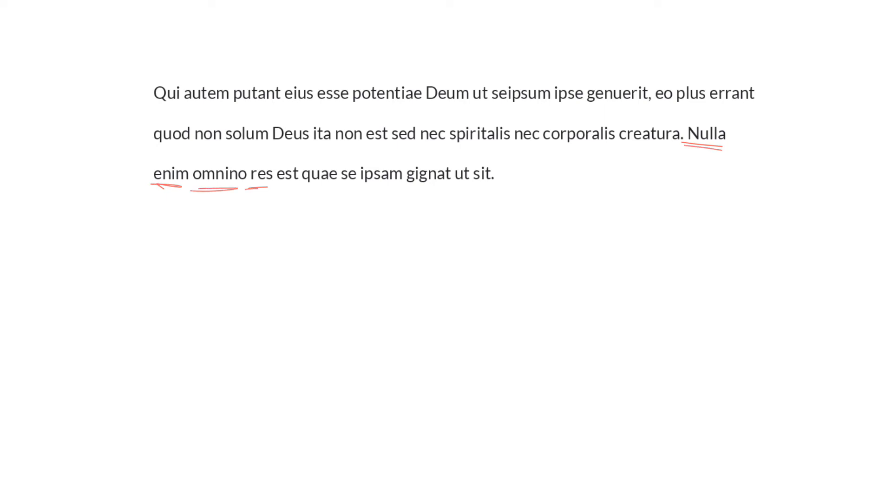
left_click_drag(262, 189, 319, 189)
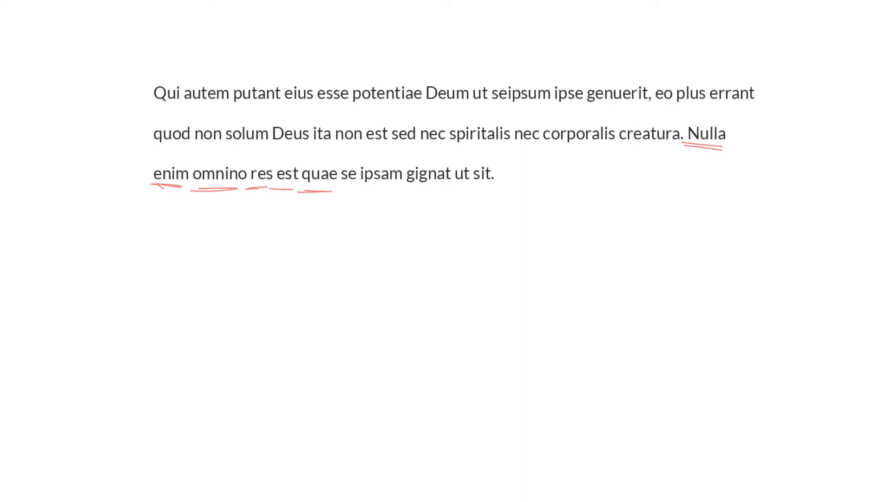
left_click_drag(339, 188, 448, 189)
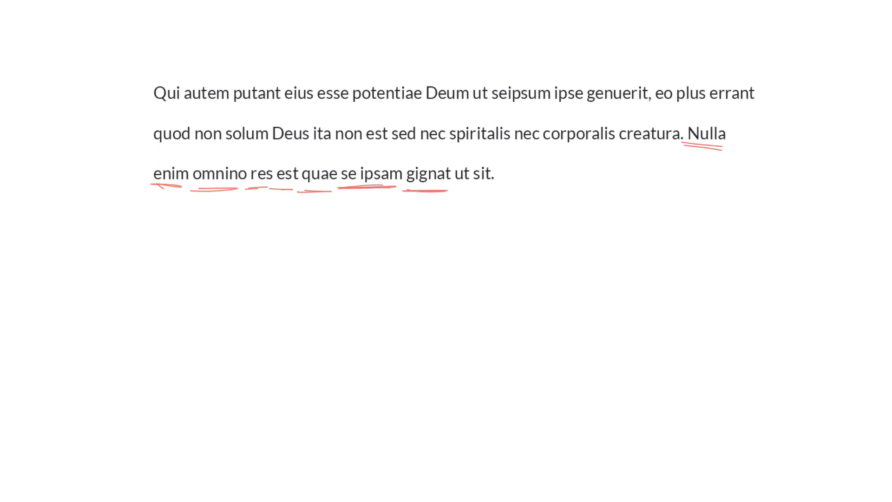
left_click_drag(450, 190, 504, 190)
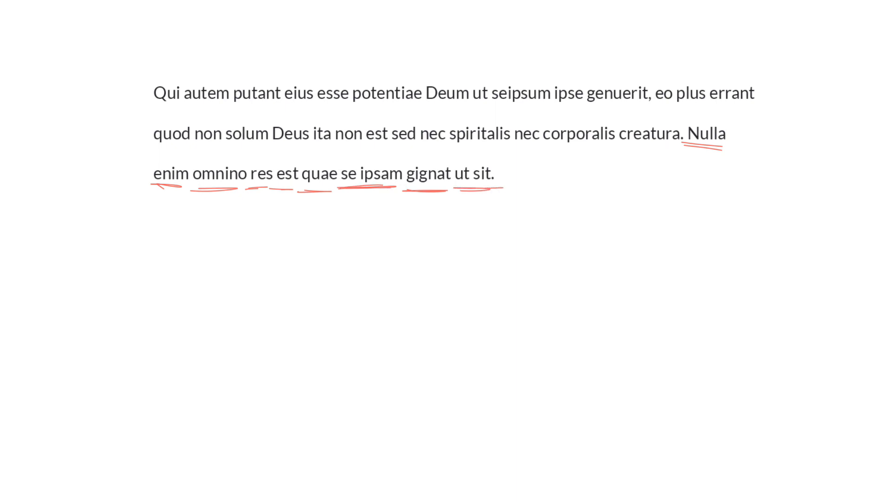